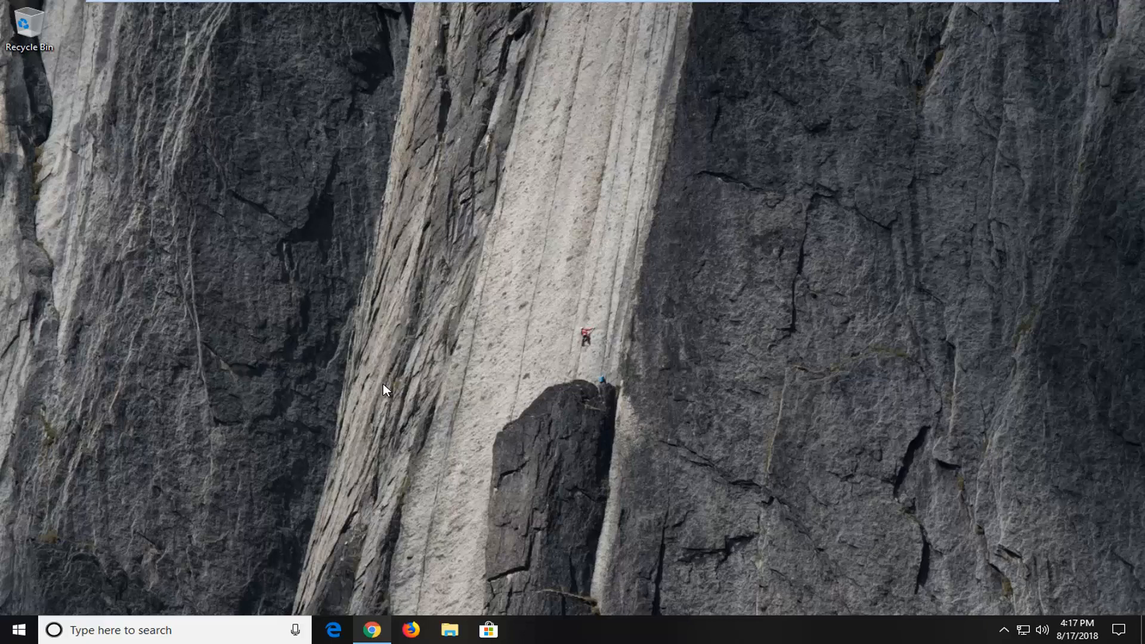
mouse_move(405, 392)
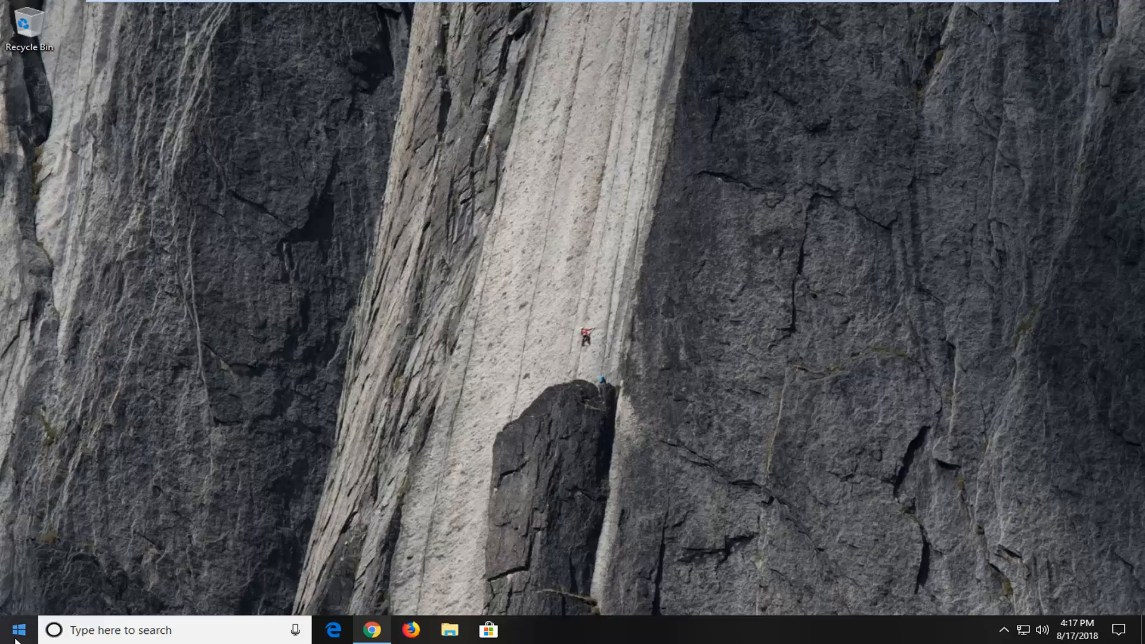
Search 'powershell' from Start and launch Windows PowerShell as administrator, approving the UAC prompt
click(18, 630)
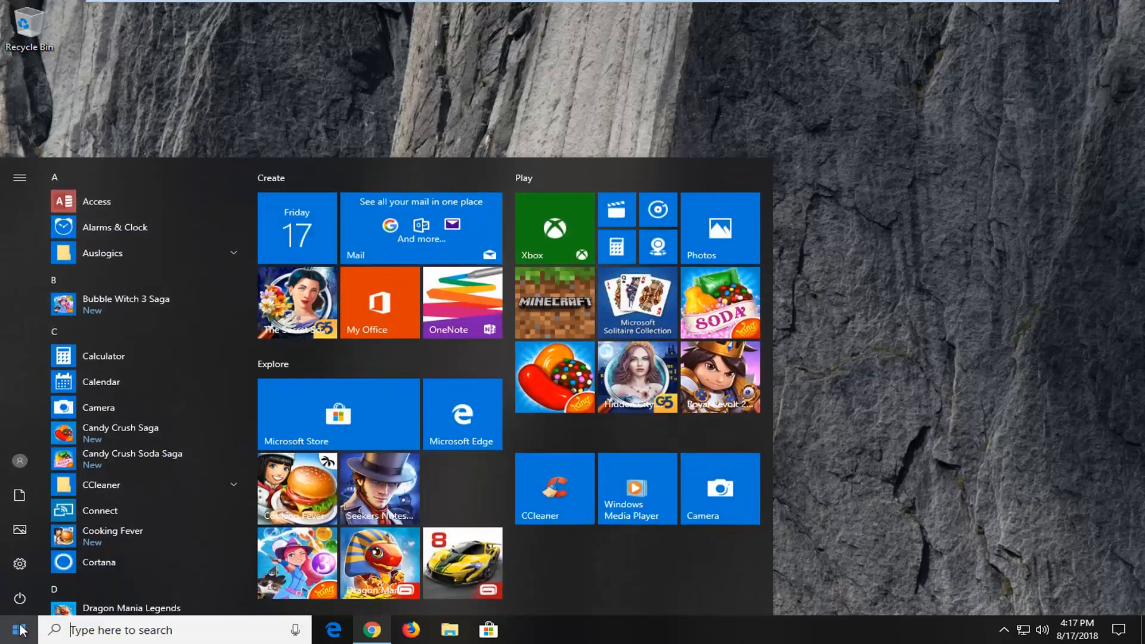
text(p)
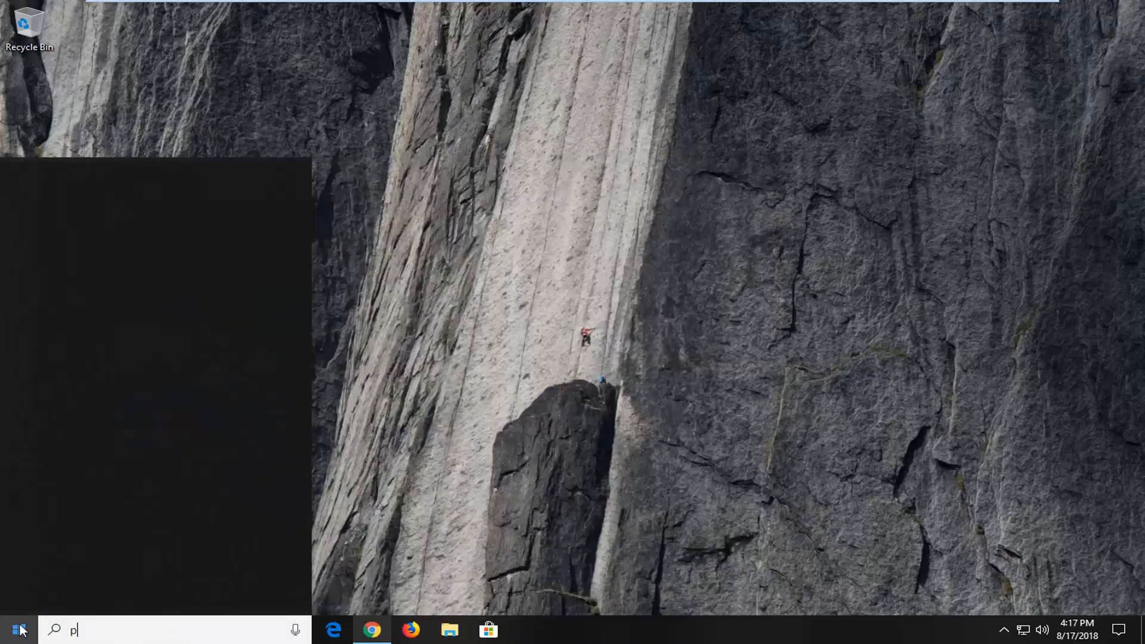
text(owershell)
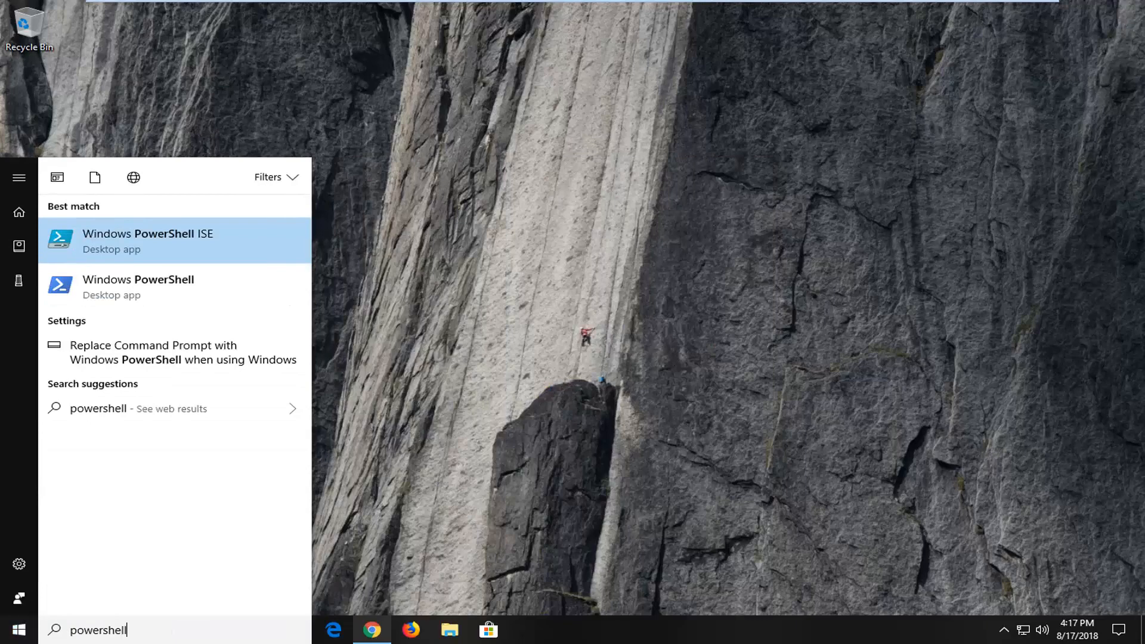
mouse_move(174, 287)
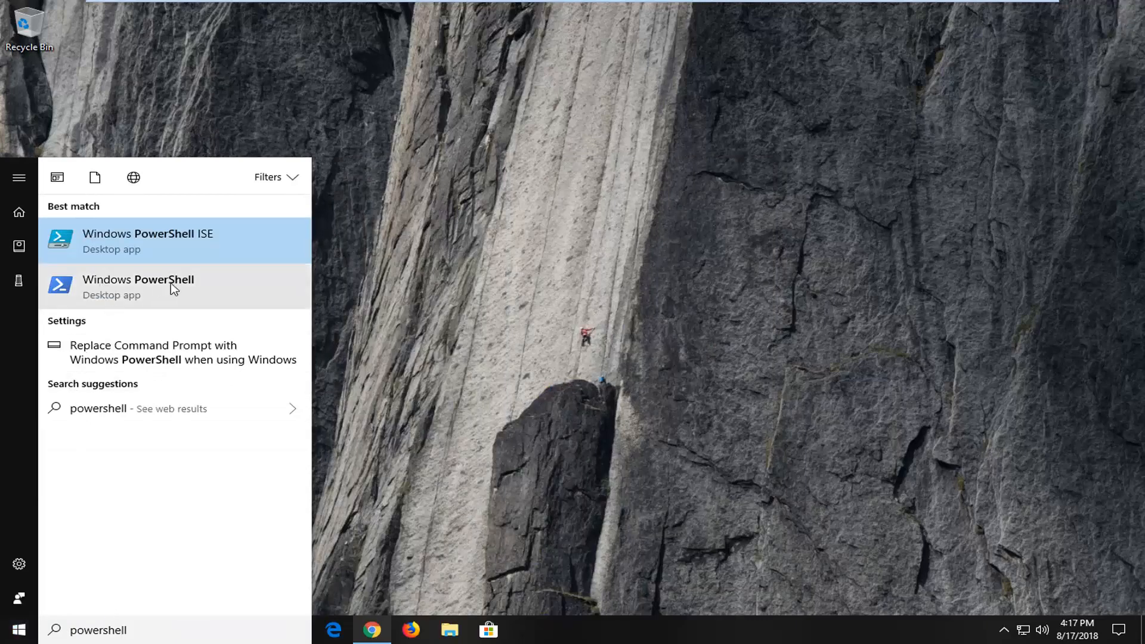
mouse_move(114, 296)
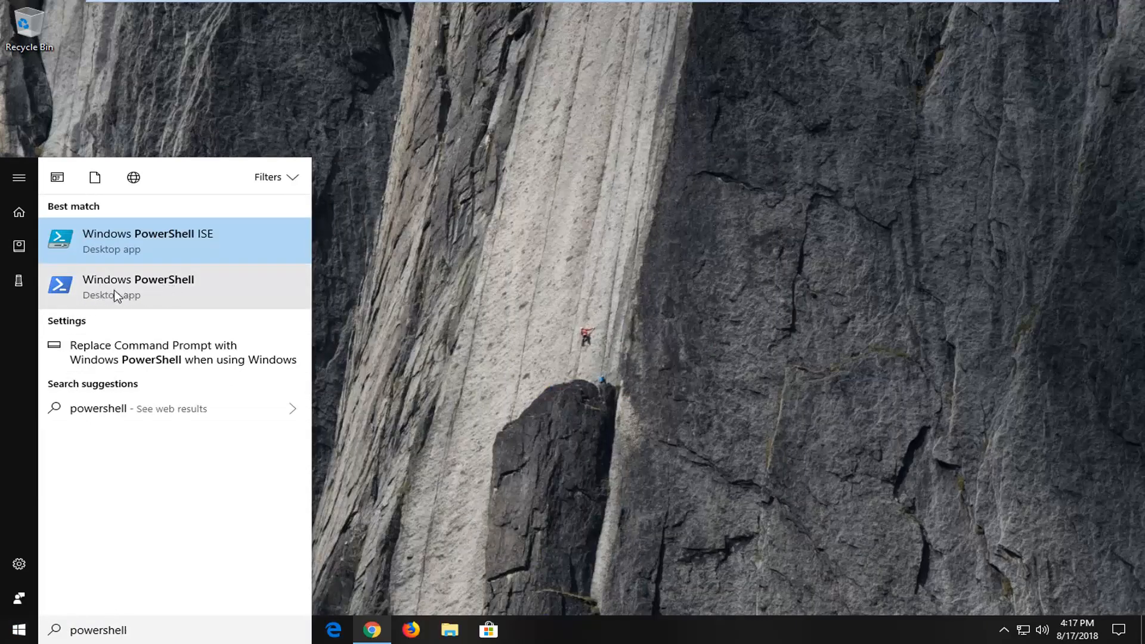
mouse_move(179, 240)
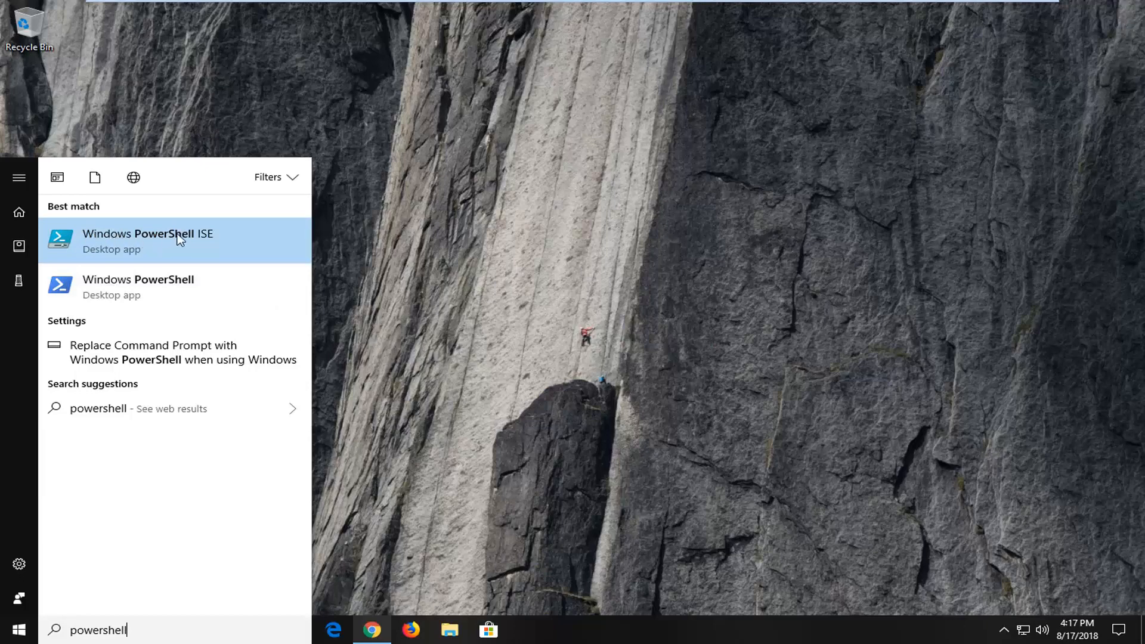
mouse_move(87, 297)
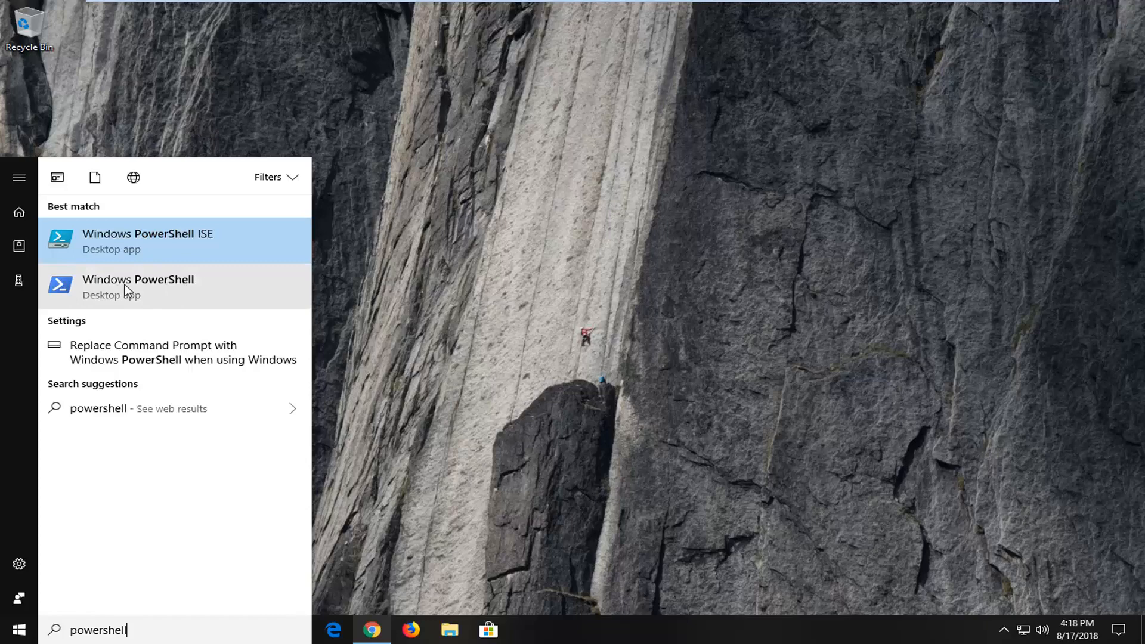
right_click(139, 285)
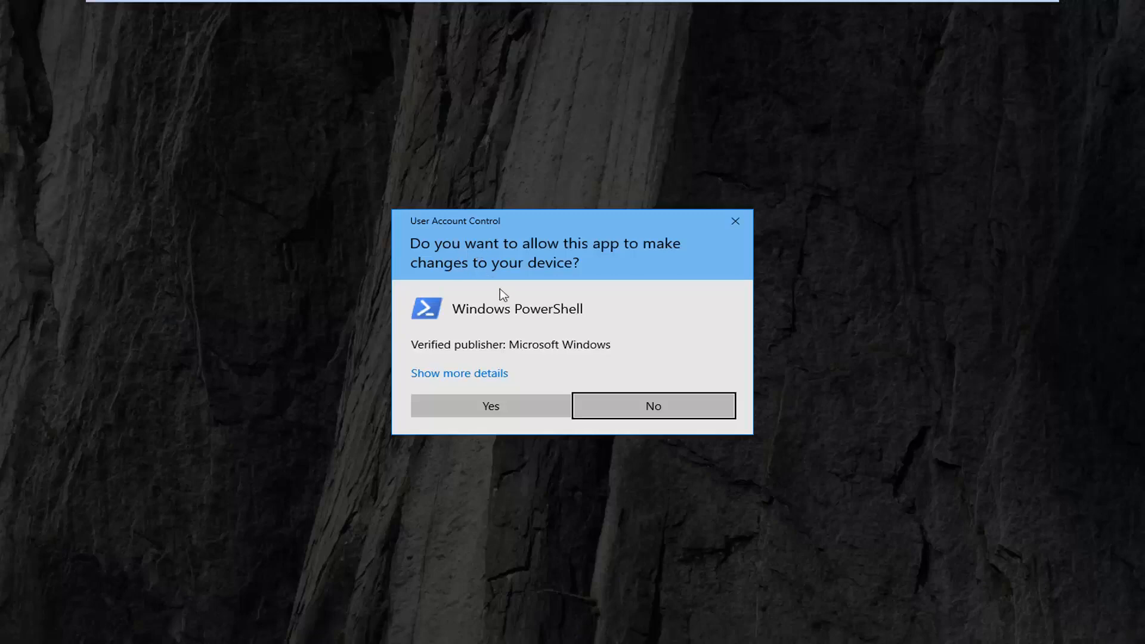
click(490, 405)
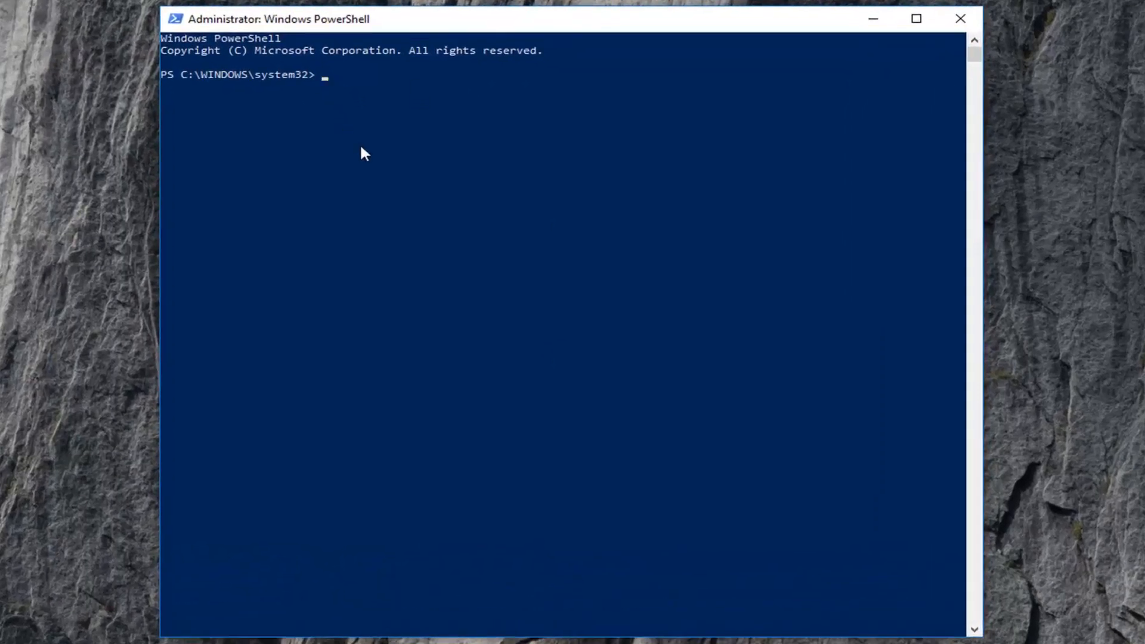
Enter 'sfc /scannow' at the Administrator PowerShell prompt without running it
text(sfc)
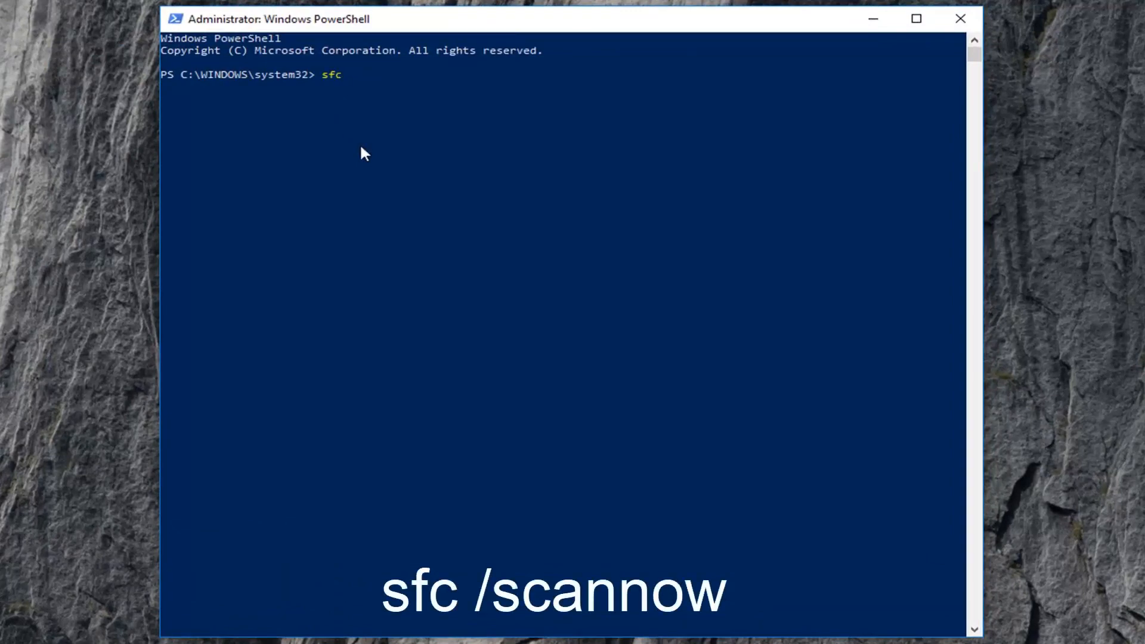
text(/)
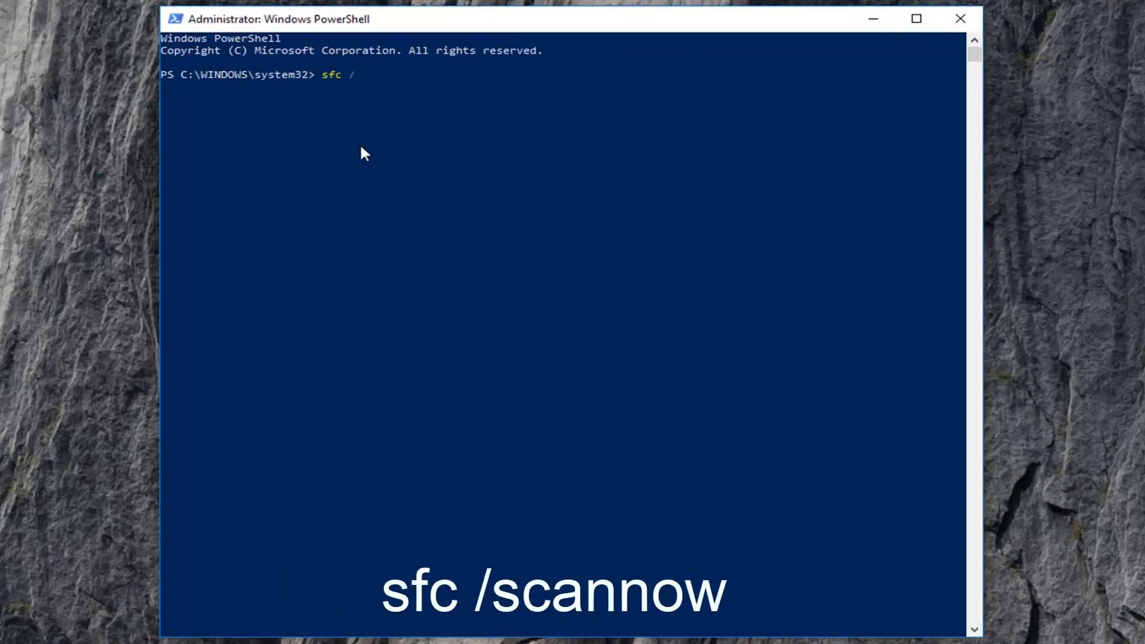
text(scannow)
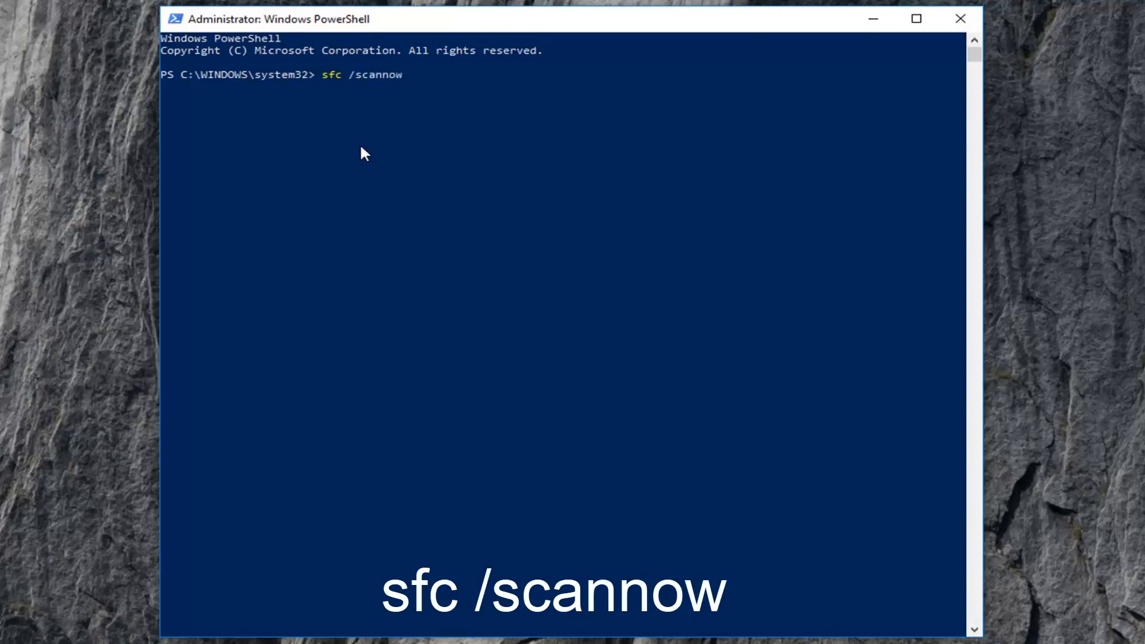
mouse_move(357, 79)
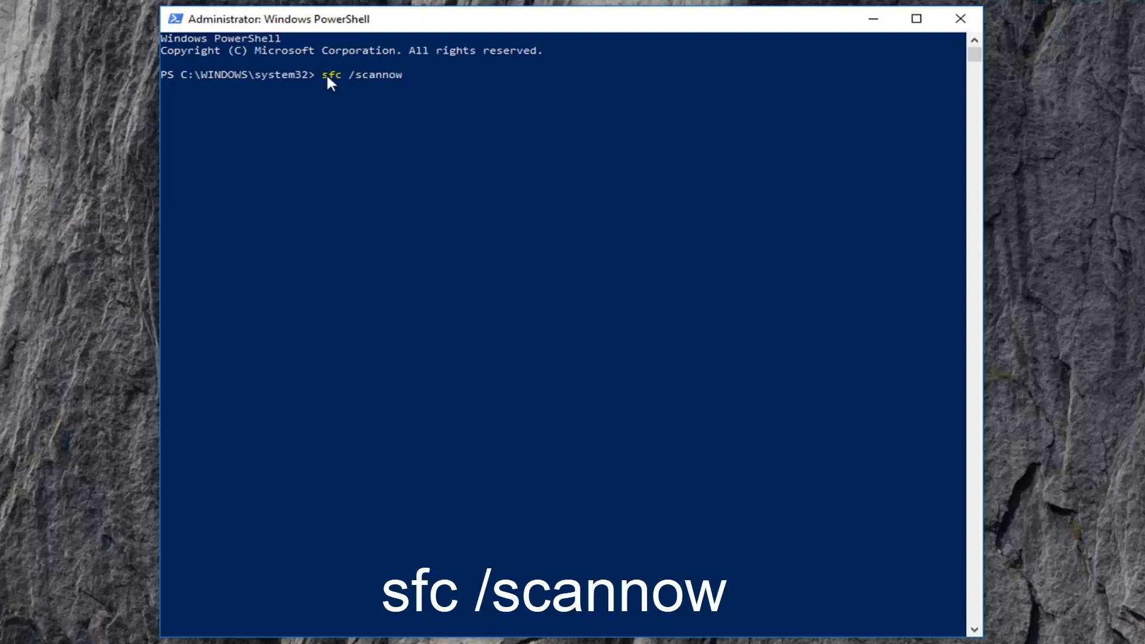
mouse_move(409, 113)
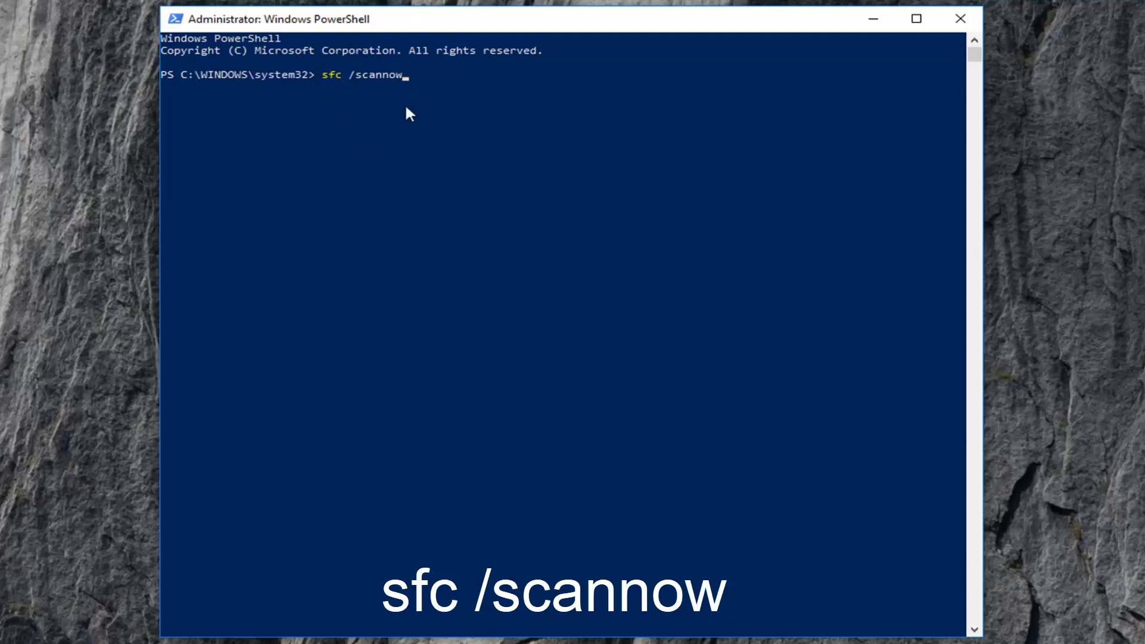